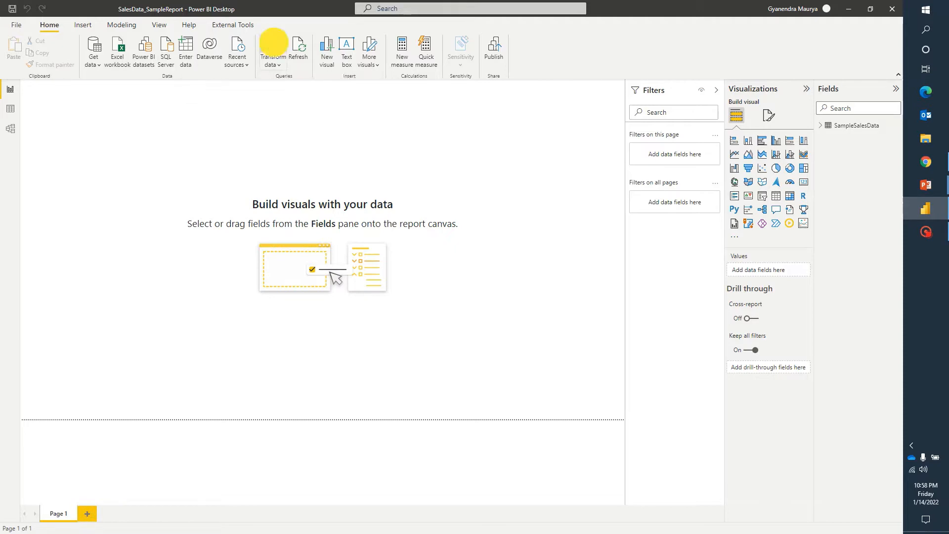
- Launch Power Query Editor on the SampleSalesData query via Transform data
left_click(271, 52)
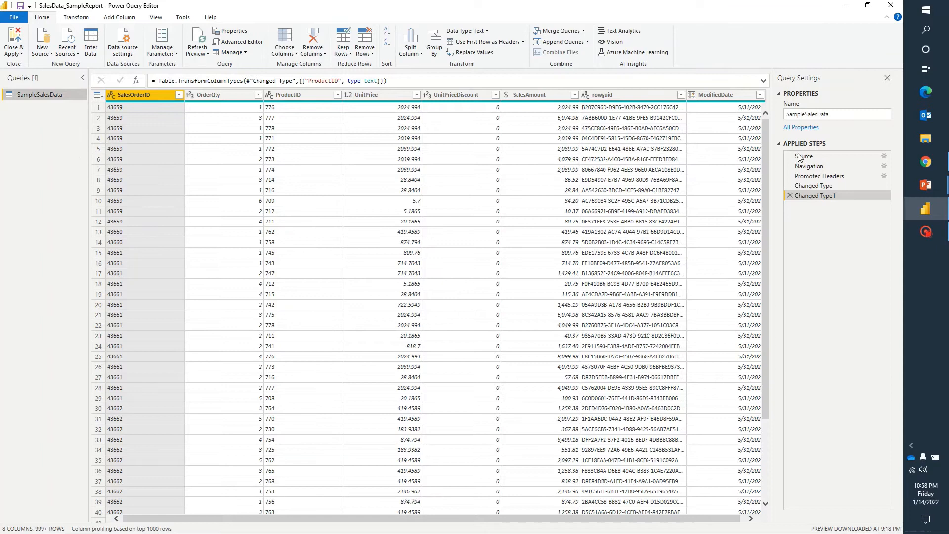
mouse_move(230, 220)
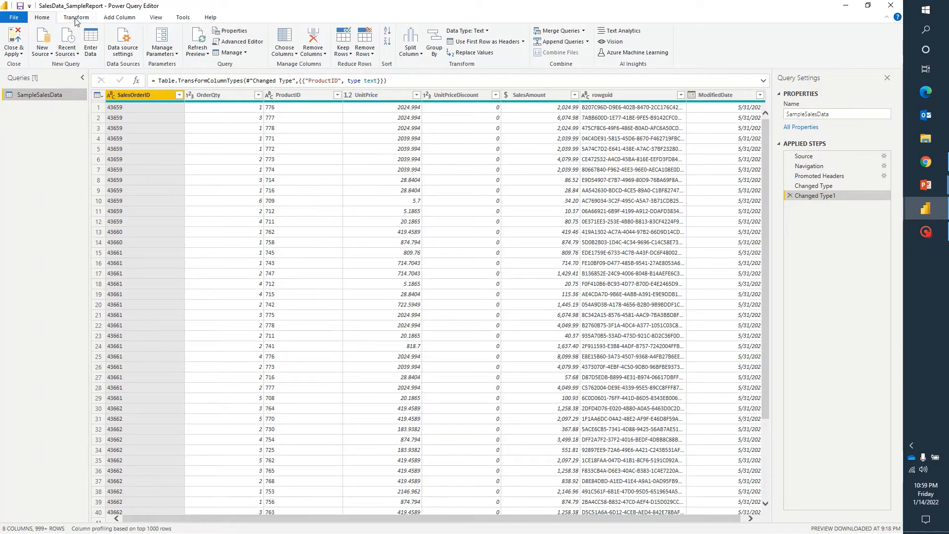
- Add an Index column numbering SampleSalesData rows from 0
left_click(76, 18)
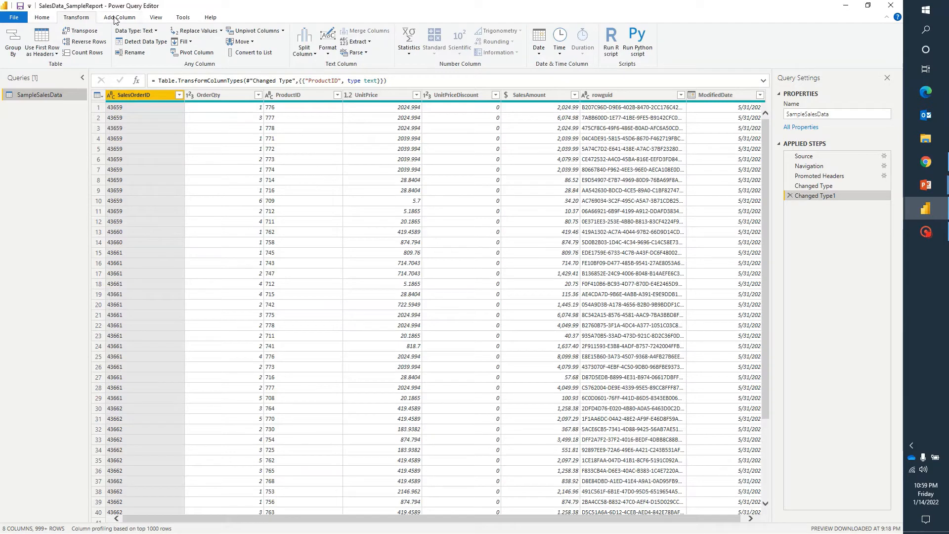
left_click(113, 18)
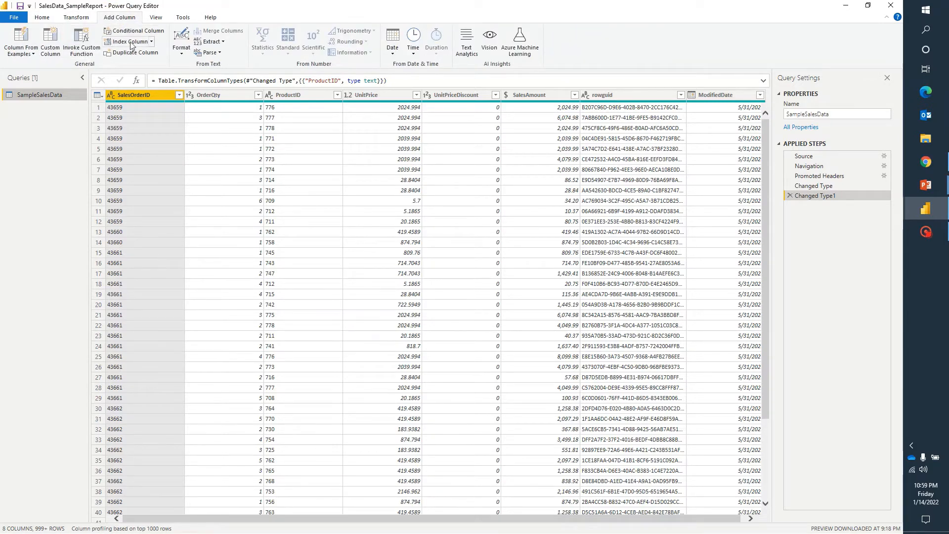
mouse_move(132, 41)
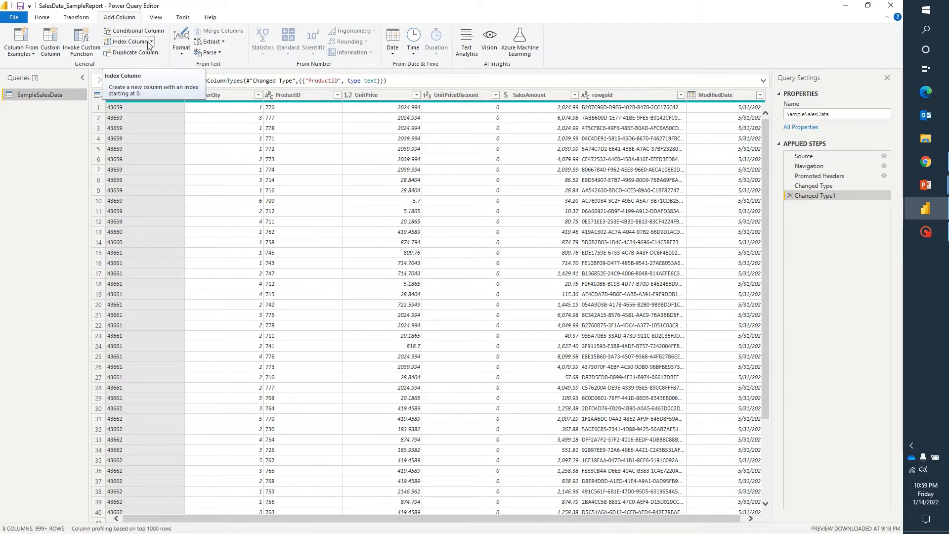
left_click(150, 42)
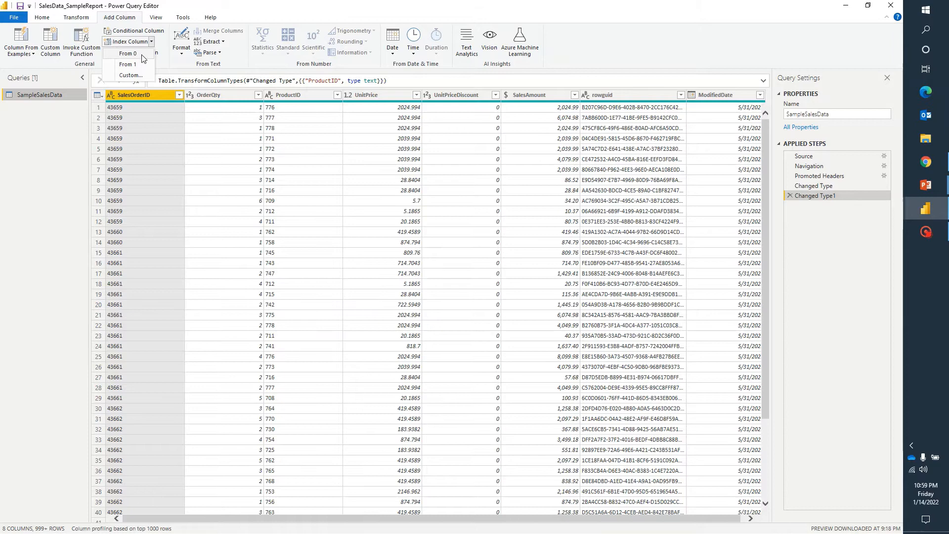
mouse_move(127, 64)
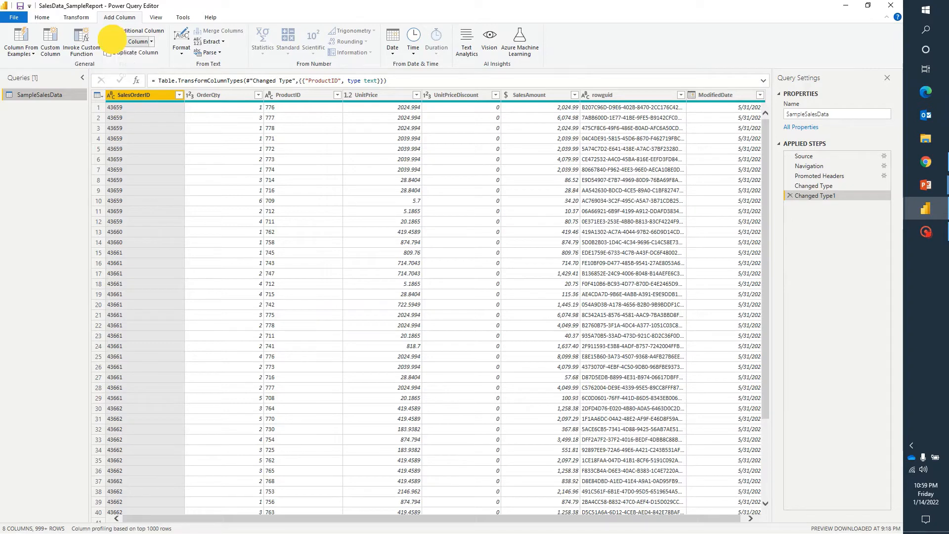
left_click(127, 42)
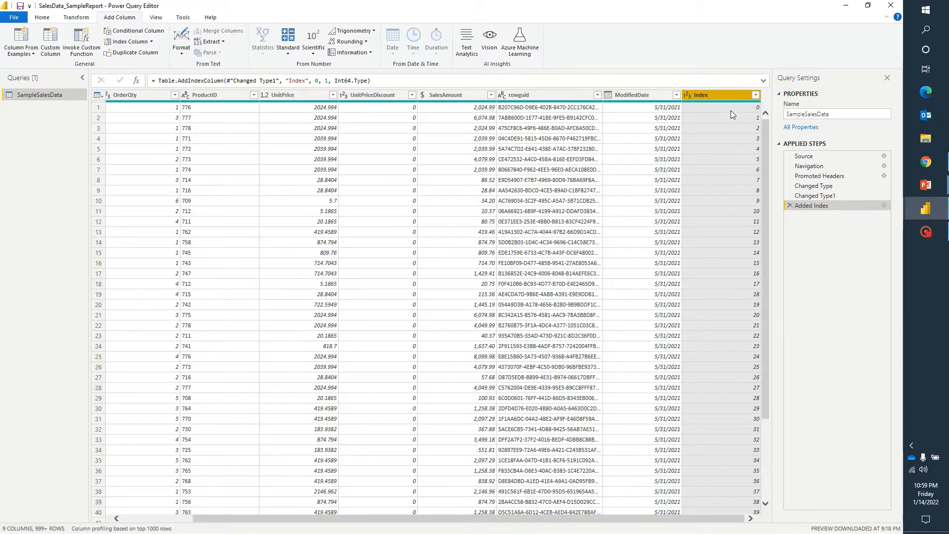
- Reopen the Index Column starting options (From 0, From 1, Custom)
scroll("down", 3)
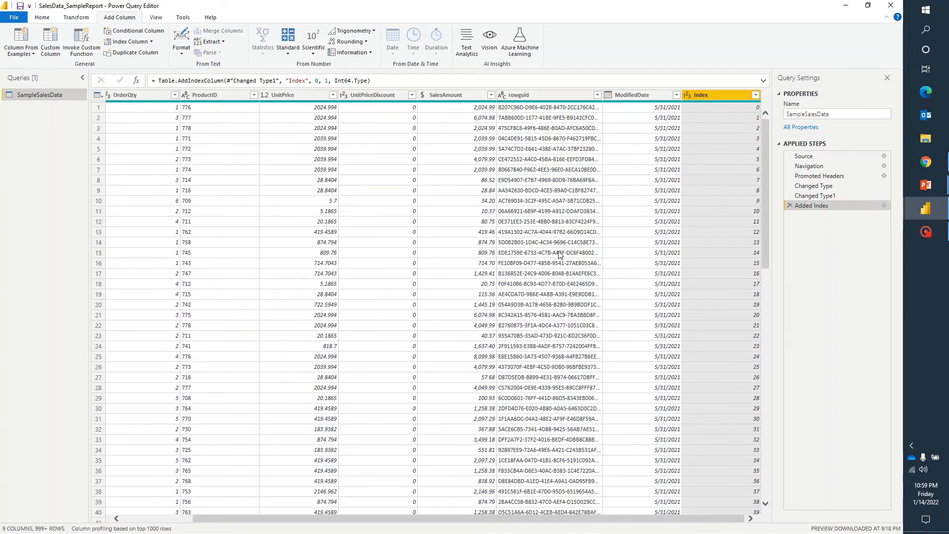
mouse_move(772, 145)
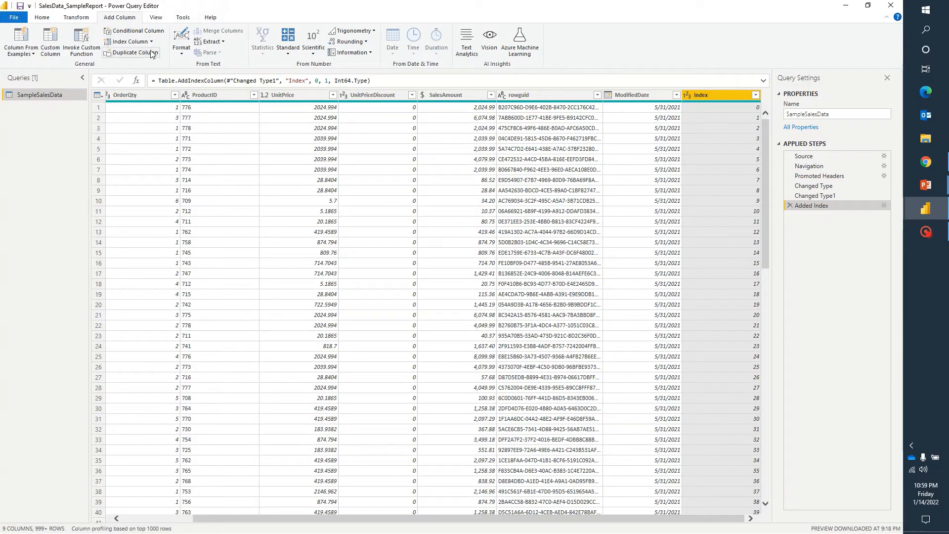
left_click(147, 42)
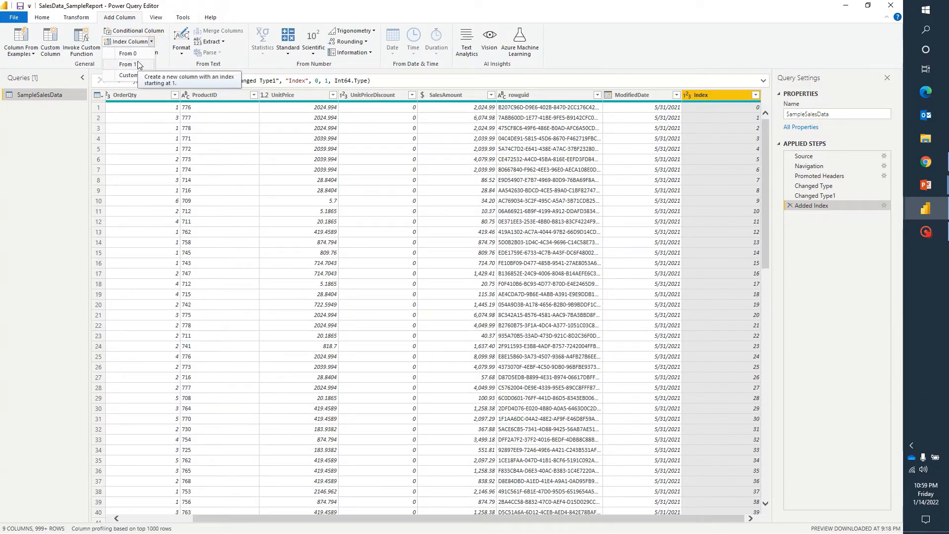
mouse_move(140, 67)
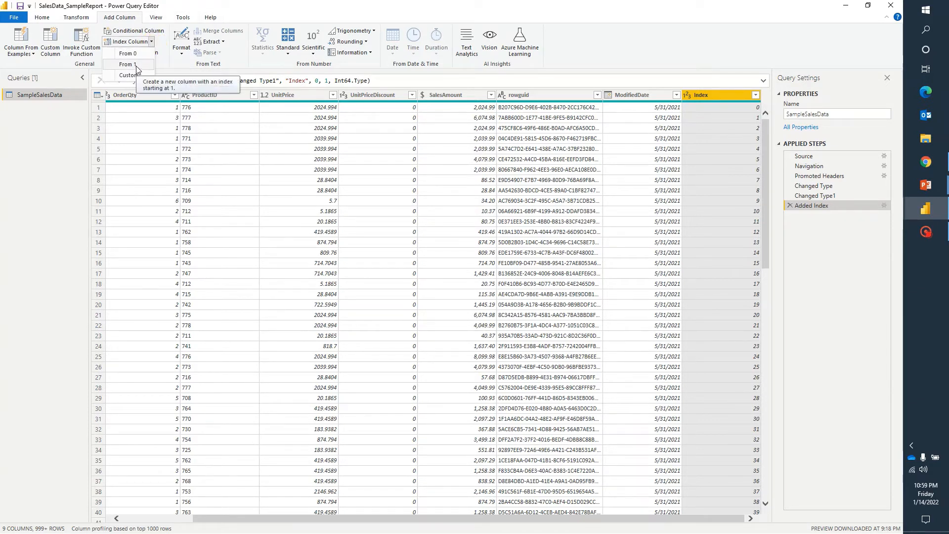
mouse_move(134, 78)
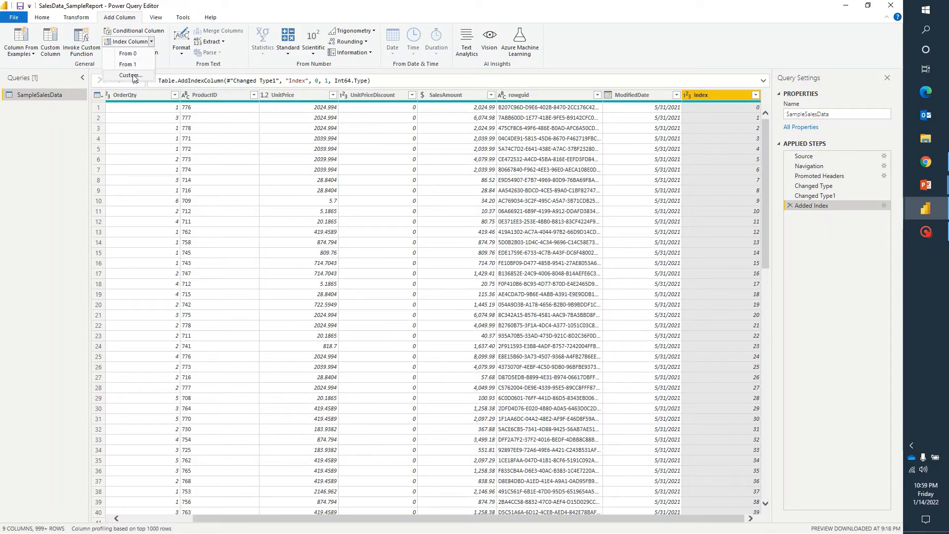
mouse_move(131, 76)
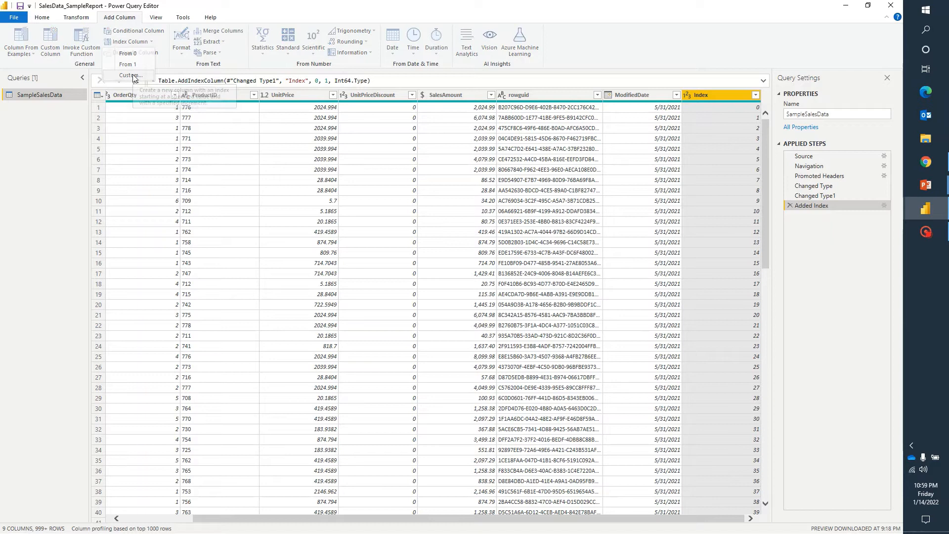
- Specify a custom index with Starting Index 1 and Increment 1
left_click(126, 75)
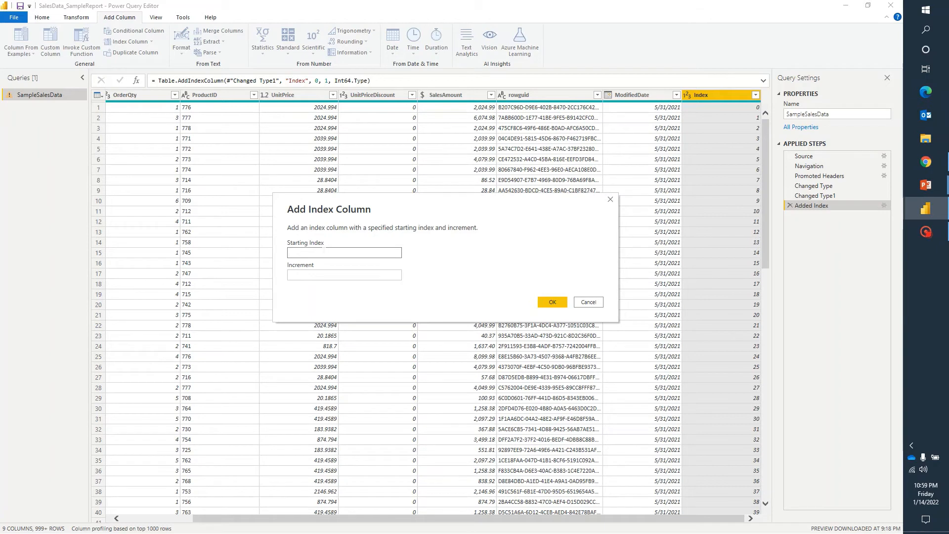
type("1")
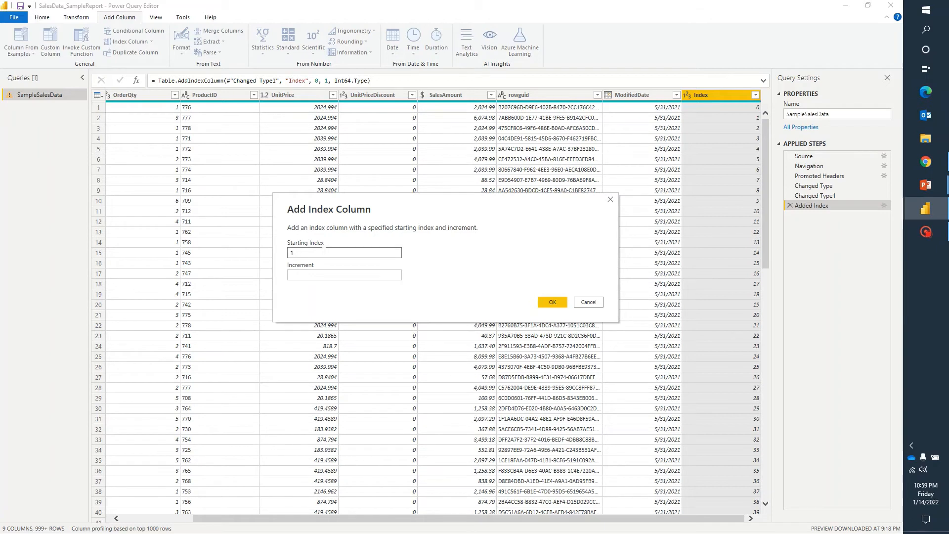
left_click(344, 275)
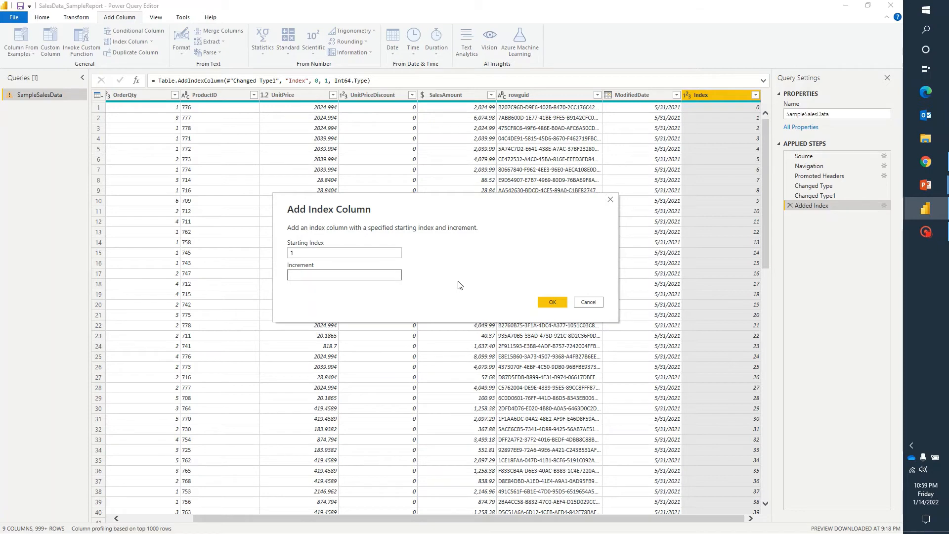
left_click(344, 275)
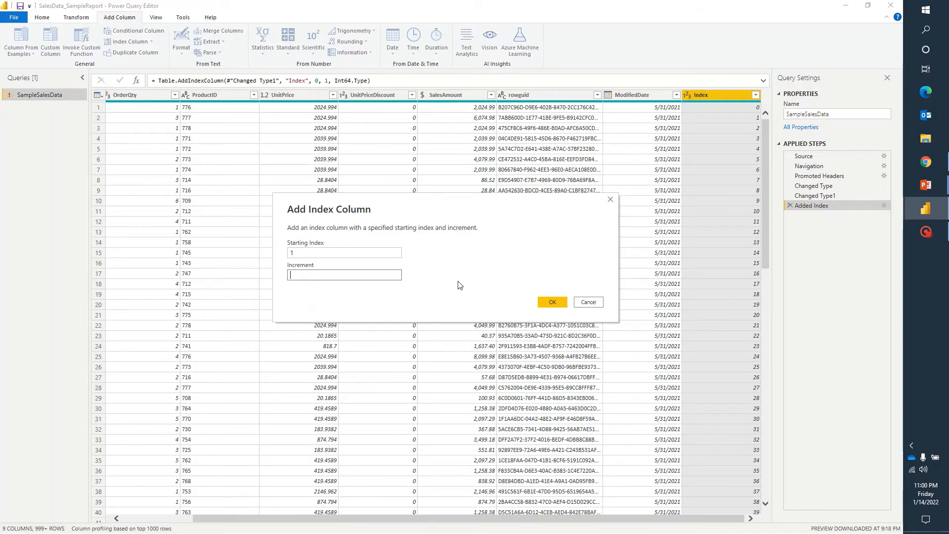
type("2")
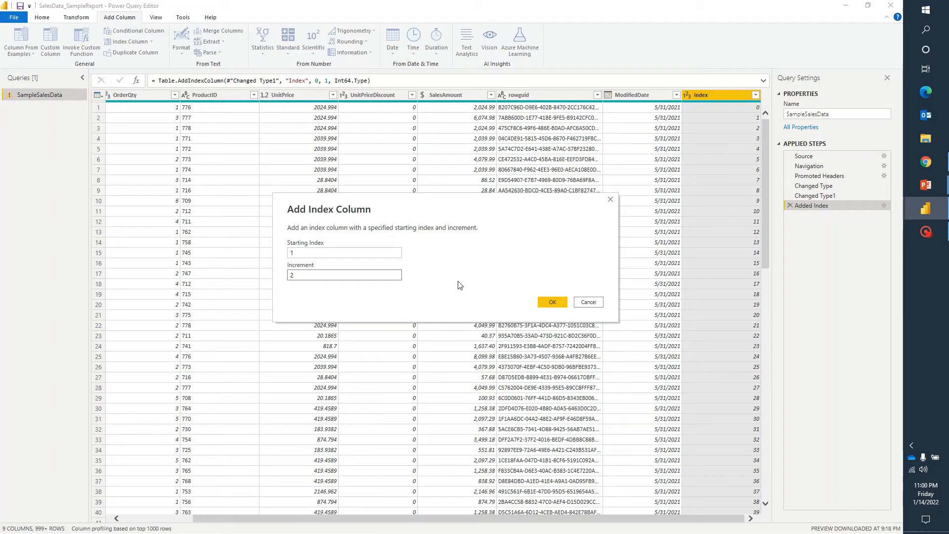
type("1")
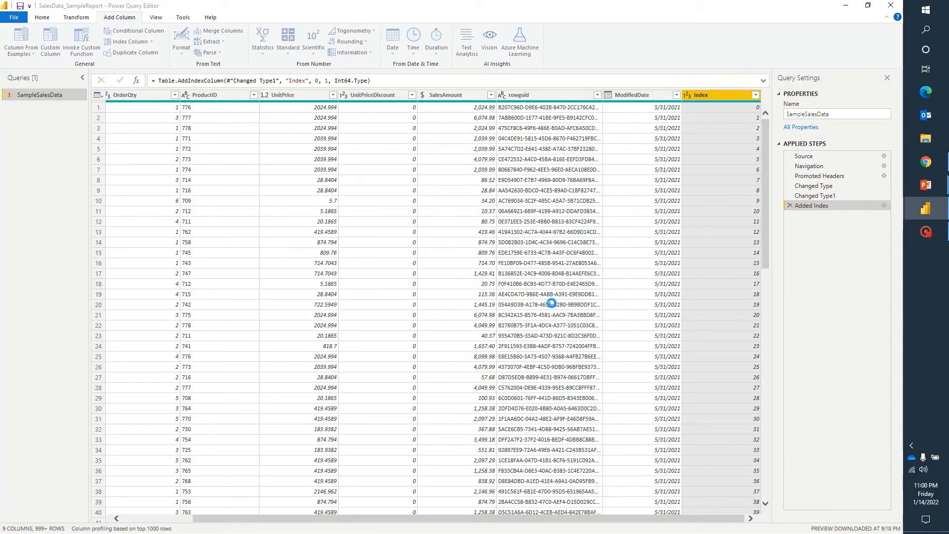
- Confirm the custom index, adding Index.1 numbering rows from 1, then switch windows
left_click(127, 41)
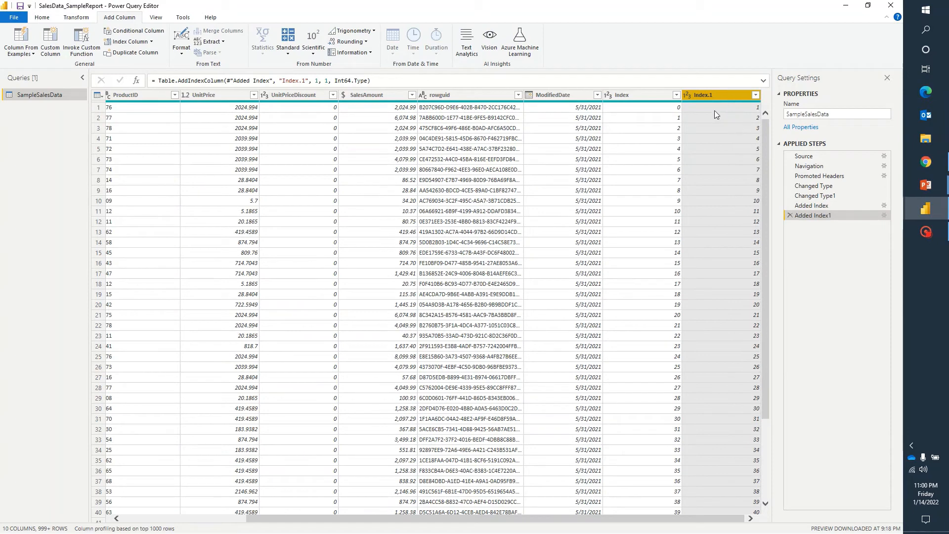
mouse_move(734, 116)
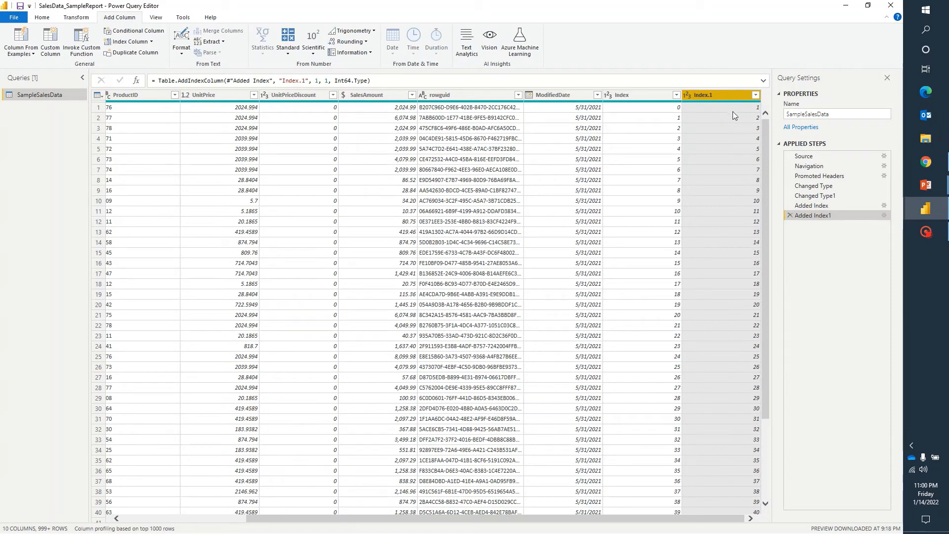
mouse_move(748, 246)
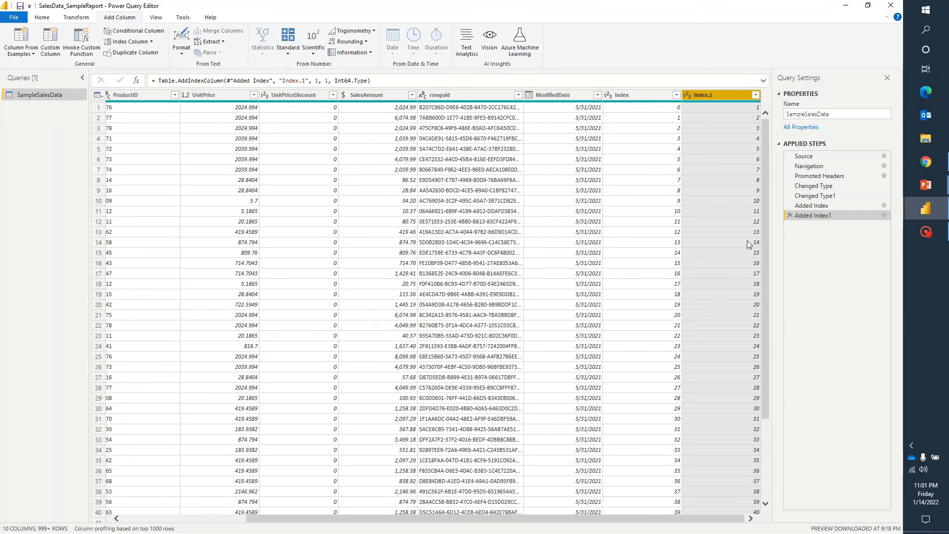
key("alt+tab")
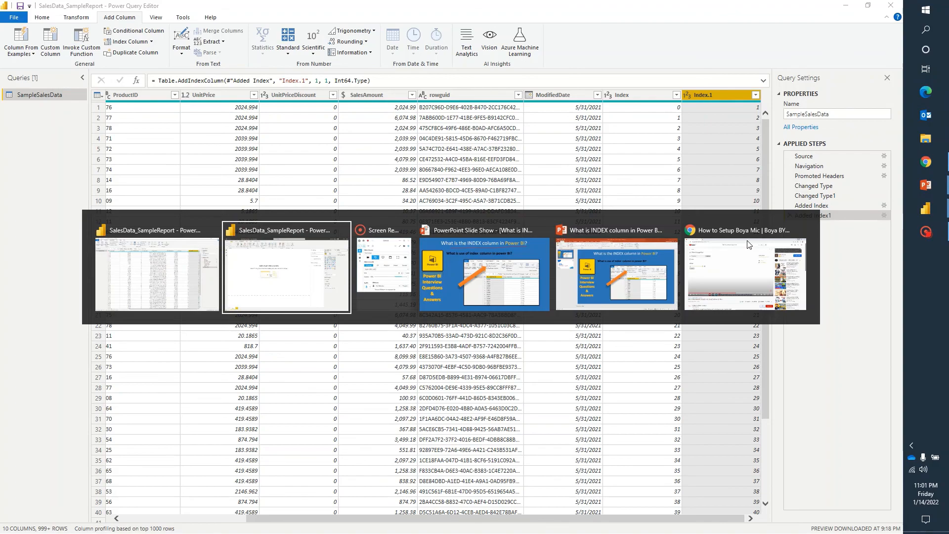